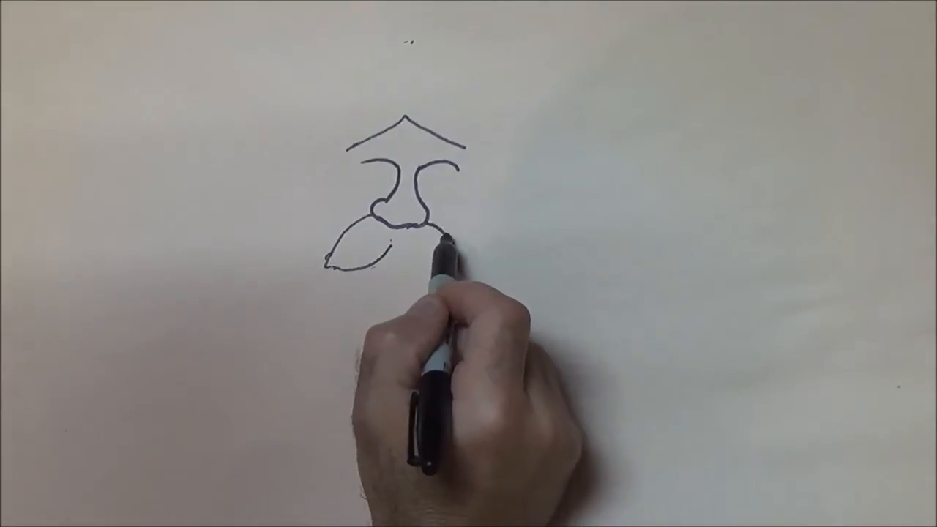
pyautogui.moveTo(432, 234); pyautogui.dragTo(461, 260)
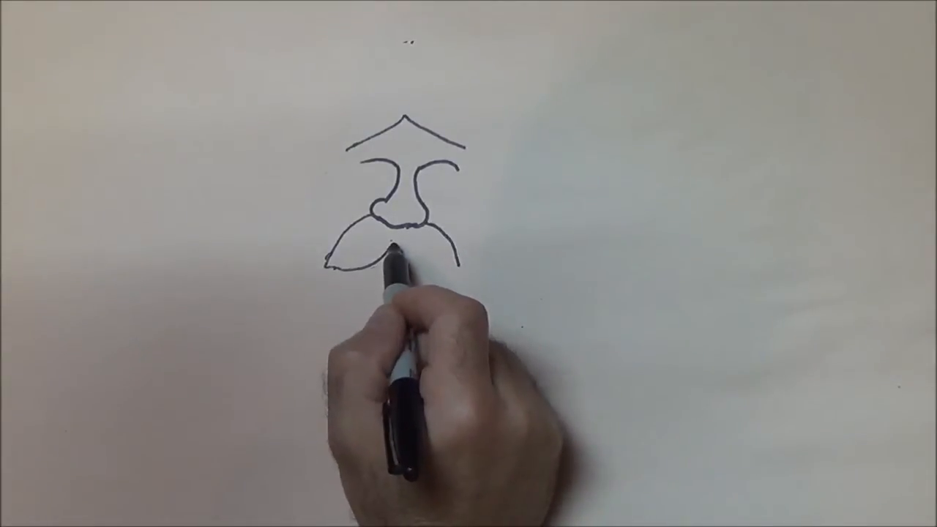
pyautogui.moveTo(395, 263); pyautogui.dragTo(432, 275)
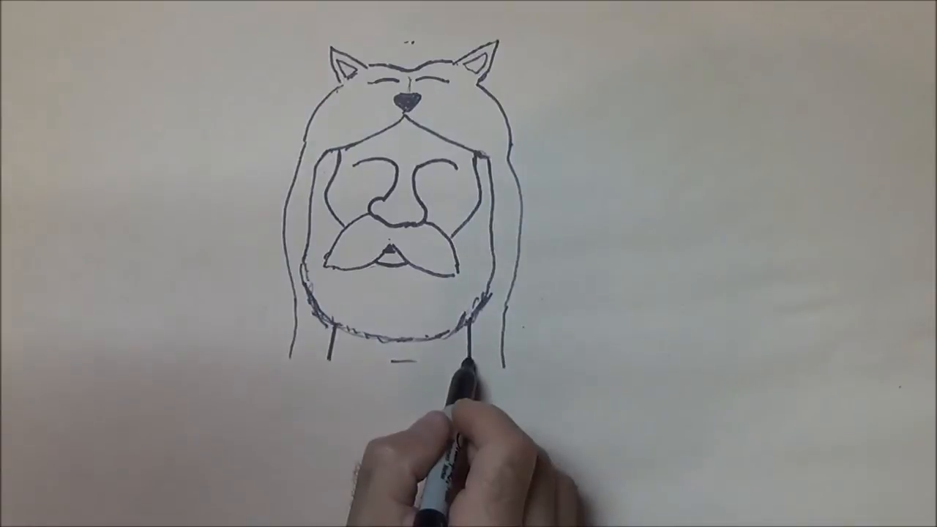
pyautogui.moveTo(469, 352); pyautogui.dragTo(410, 395)
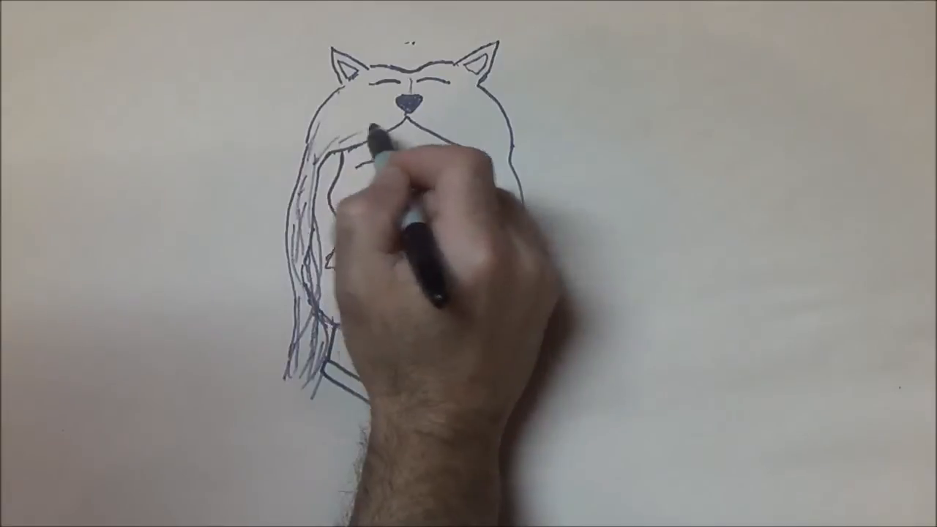
pyautogui.moveTo(366, 132); pyautogui.dragTo(337, 146)
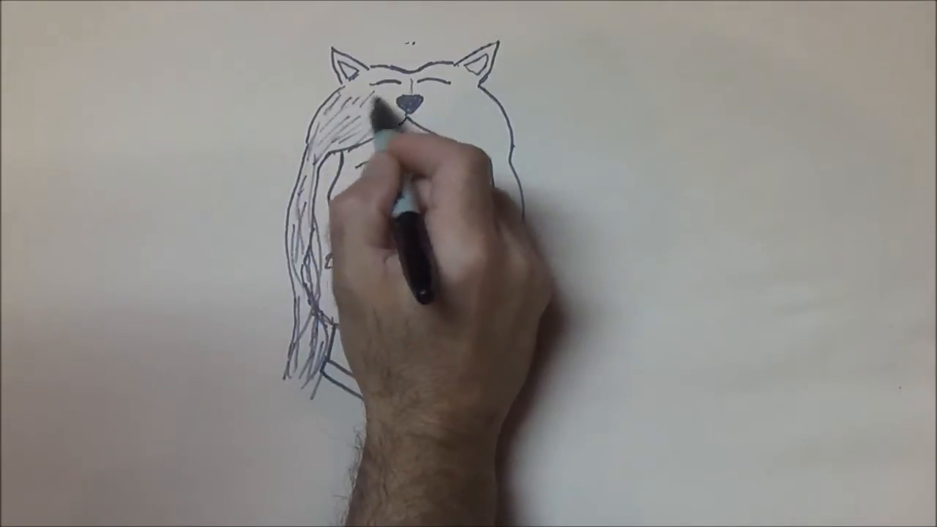